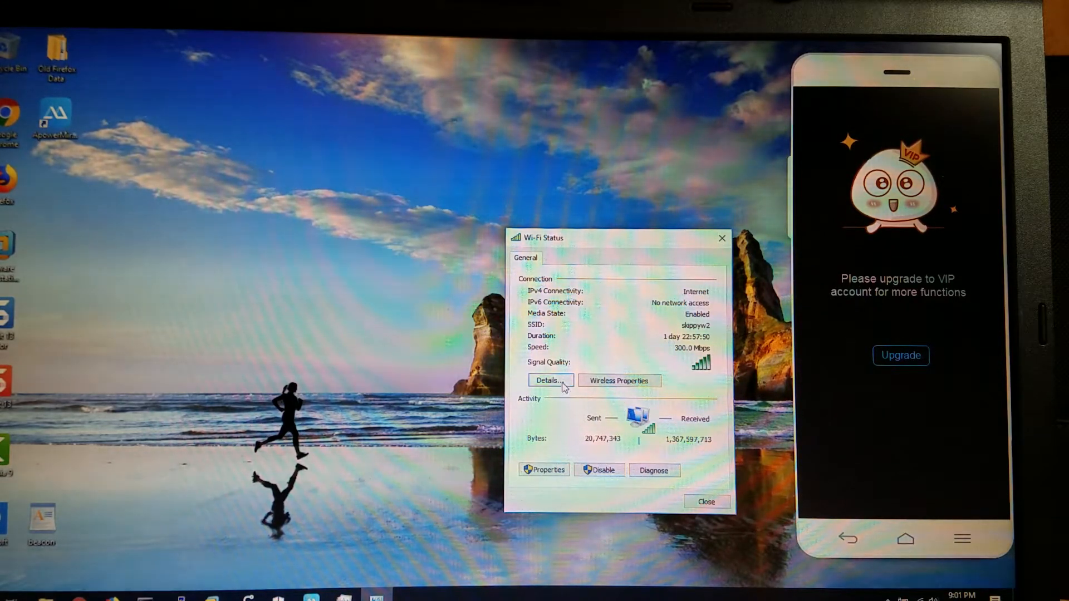
- View and close the Wi-Fi network details, then bring the Kali VM with Cobalt Strike to the front
click(549, 381)
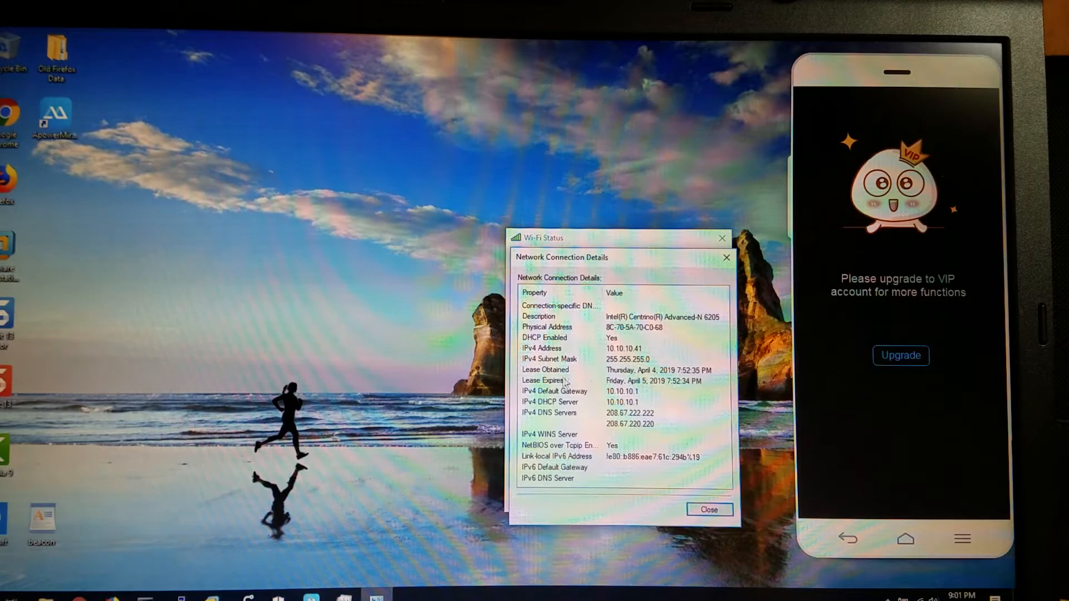
mouse_move(614, 365)
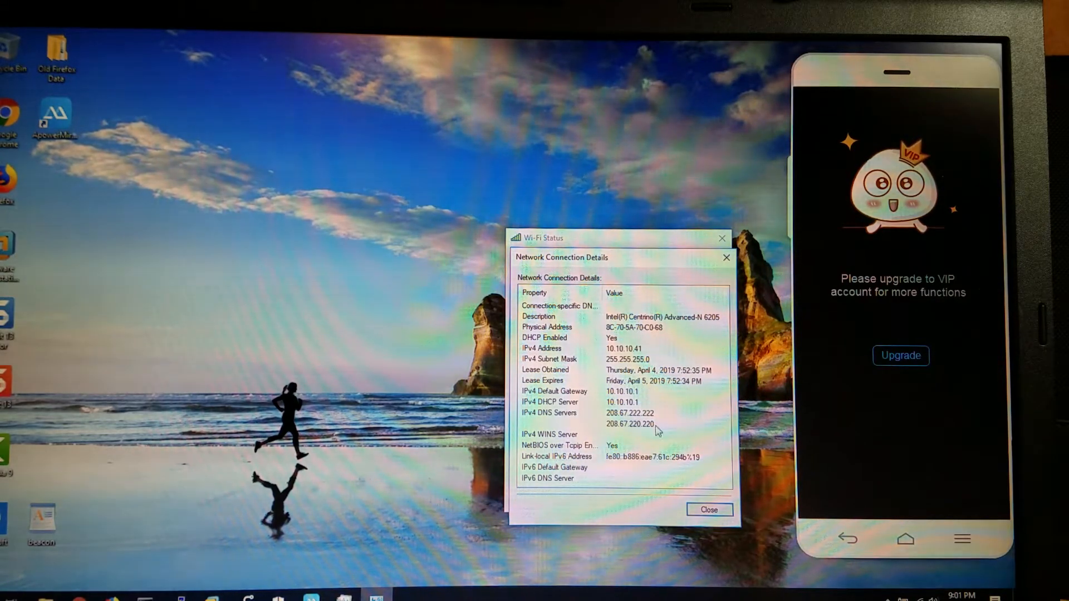
click(709, 509)
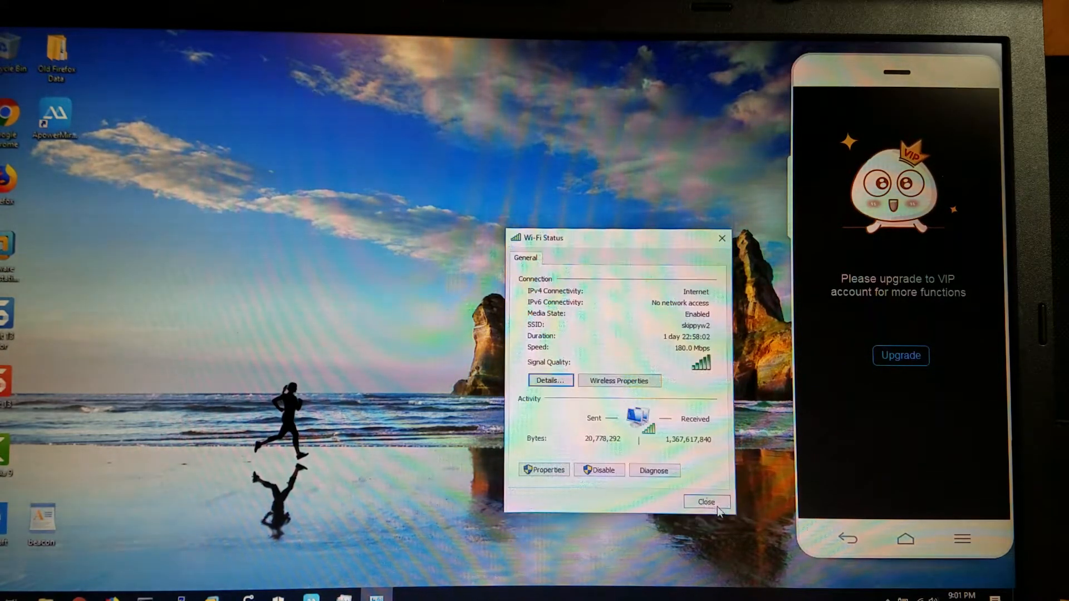
click(707, 502)
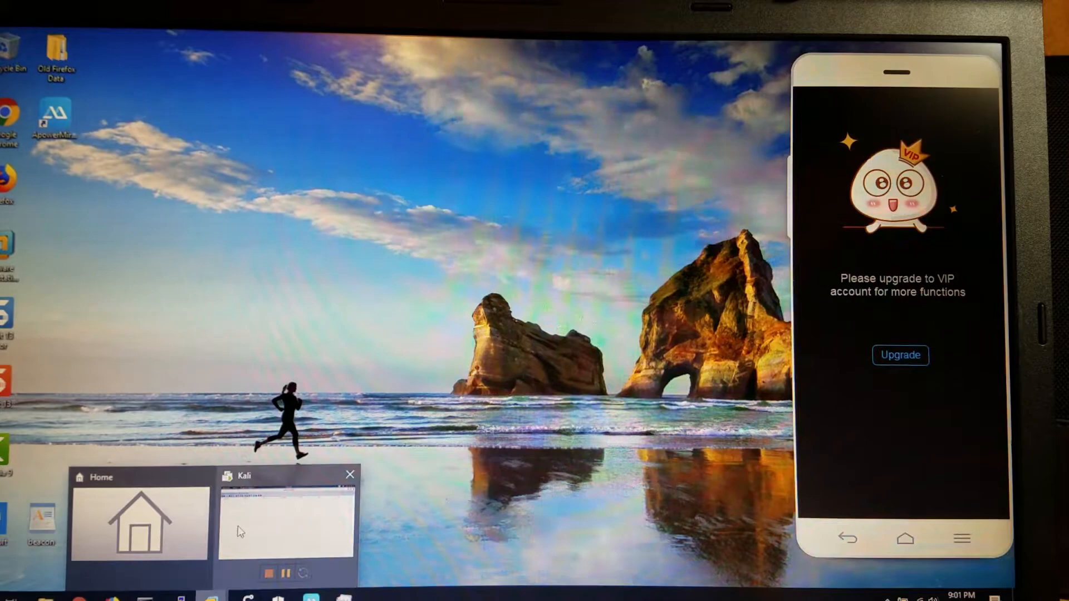
click(287, 521)
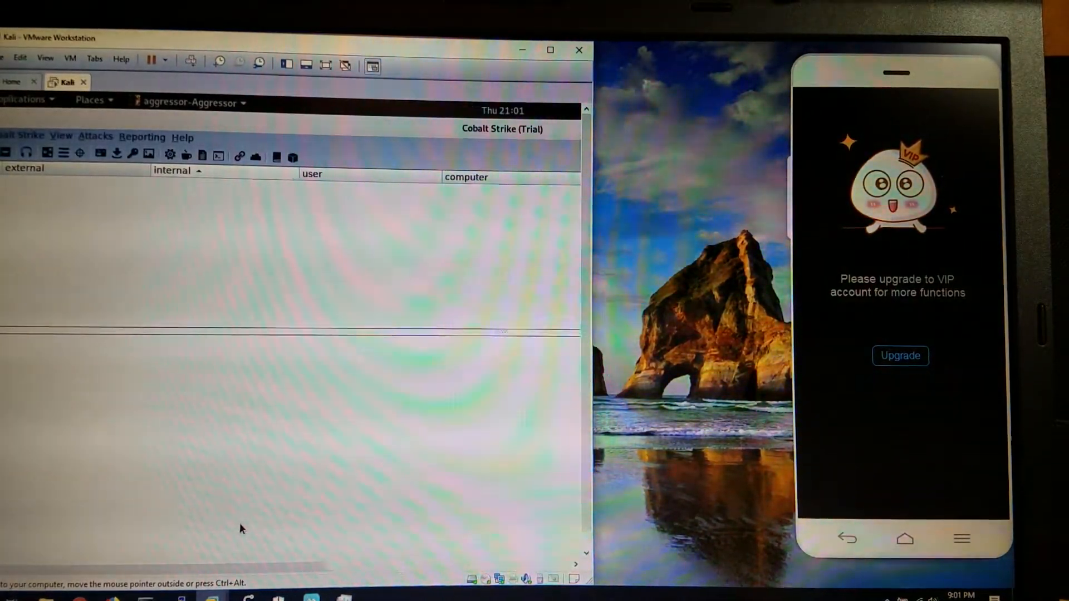
mouse_move(228, 211)
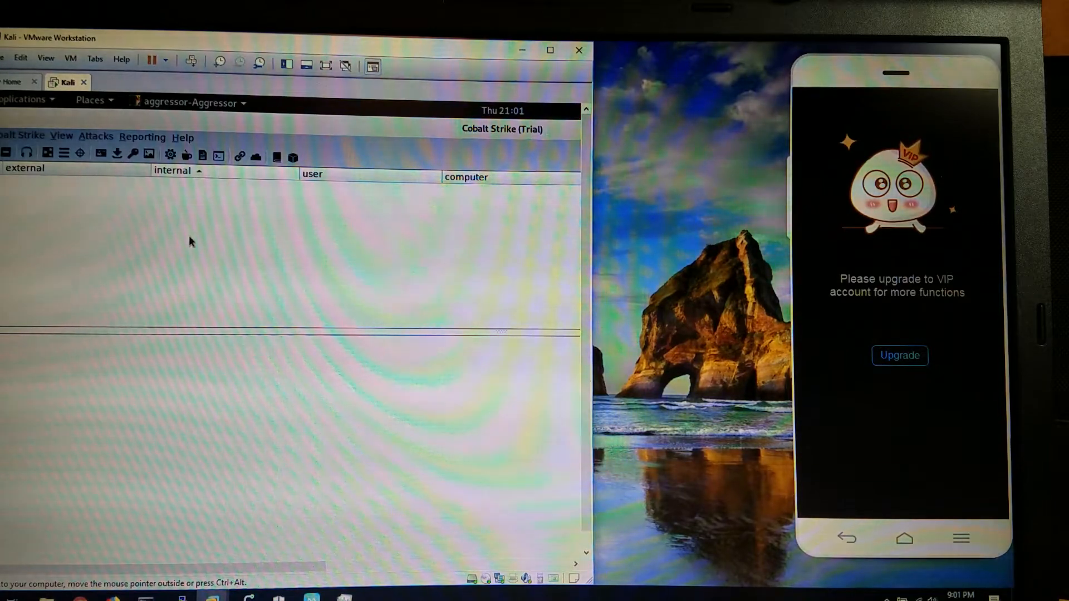
mouse_move(296, 218)
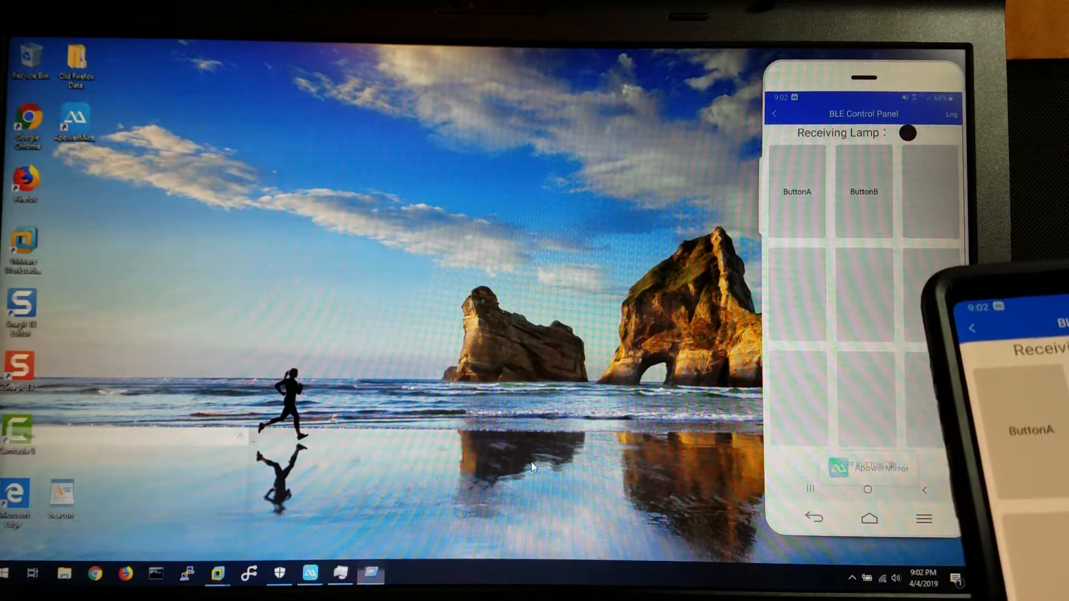
- After the 'HELLO, Welcome to Ciscolive San Diego 2019' lines appear, close Notepad with Don't Save
text(HELLO, Welcome to Ciscolive San Diego 2019, BRKSEC-2046!)
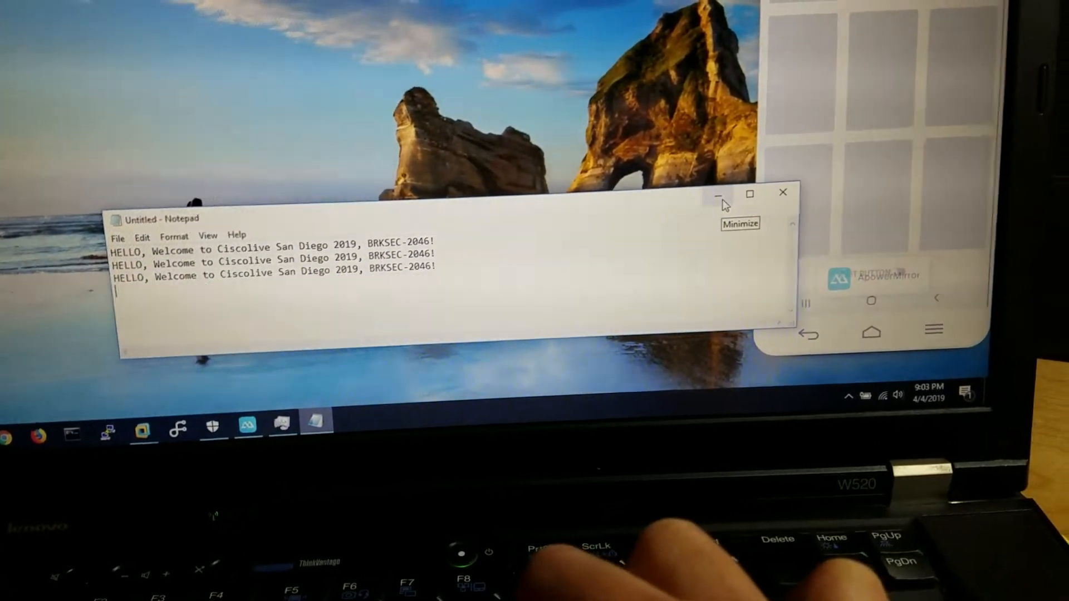
click(782, 192)
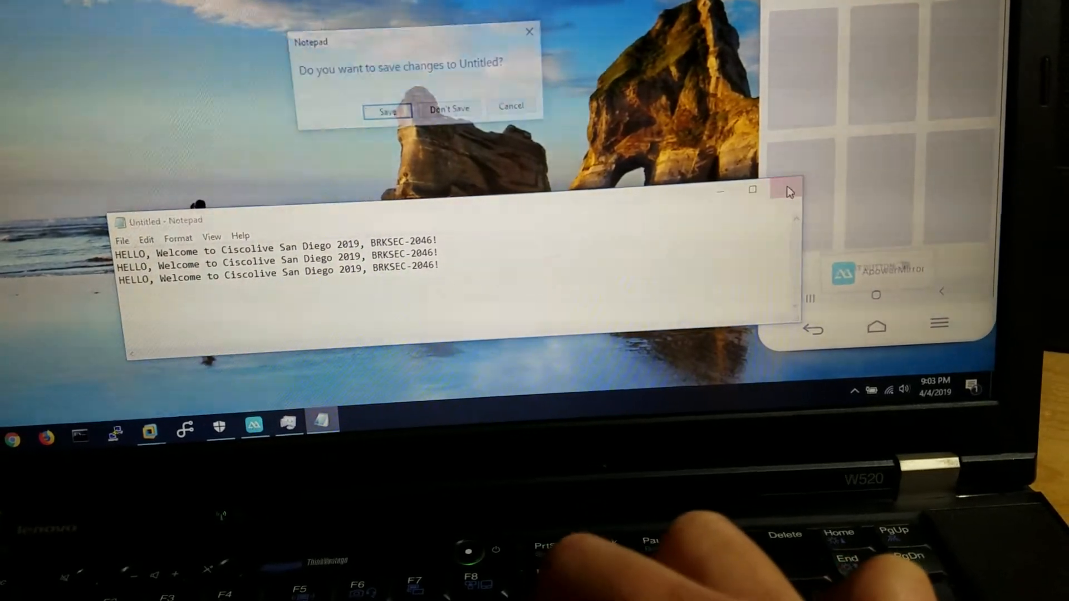
click(449, 109)
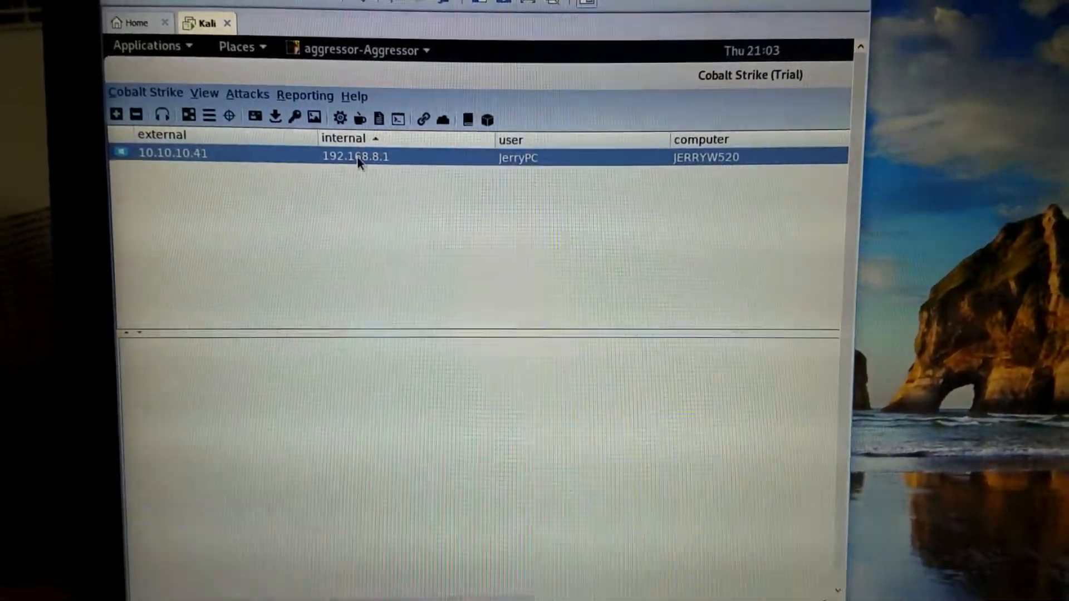
- Show the Access actions (Dump Hashes, Elevate, Run Mimikatz) for the 10.10.10.41 beacon
right_click(356, 157)
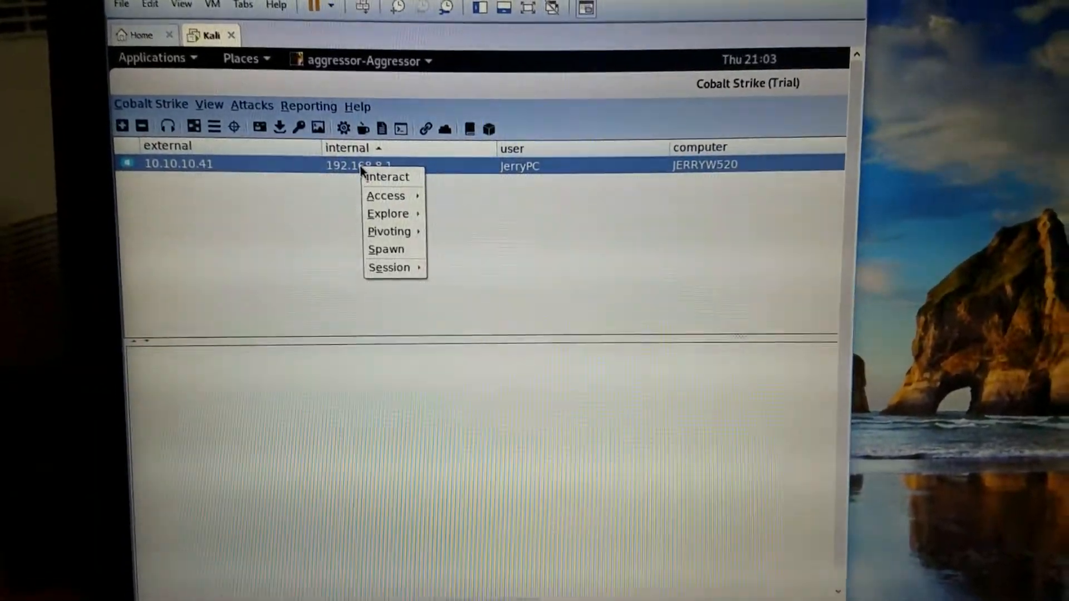
click(385, 196)
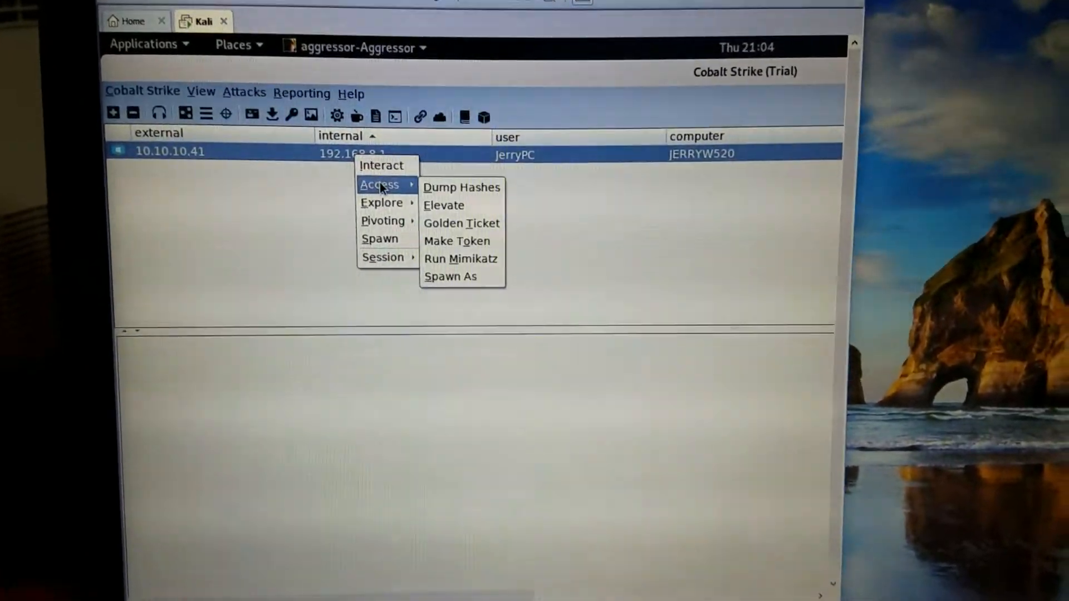